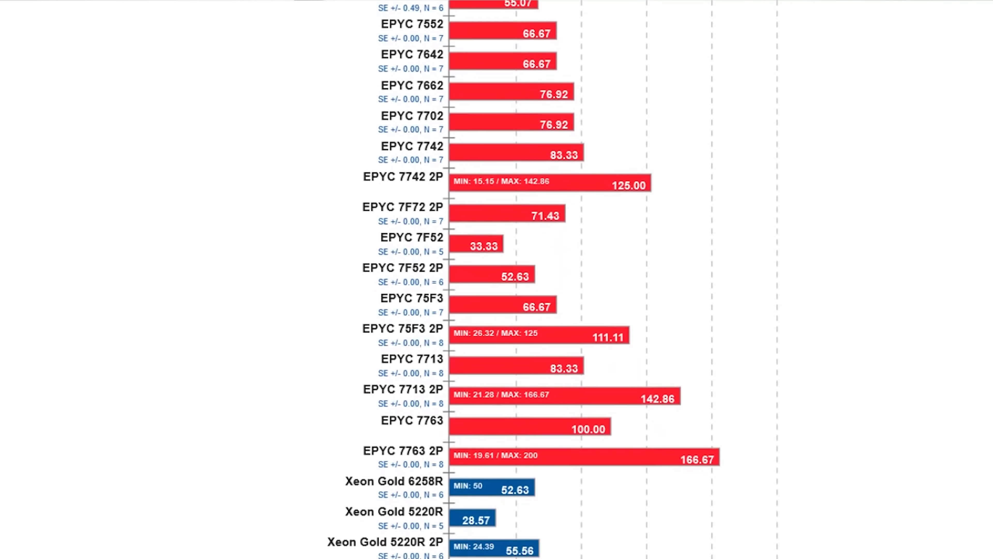
{"action": "scroll", "scroll_direction": "down", "scroll_amount": 3}
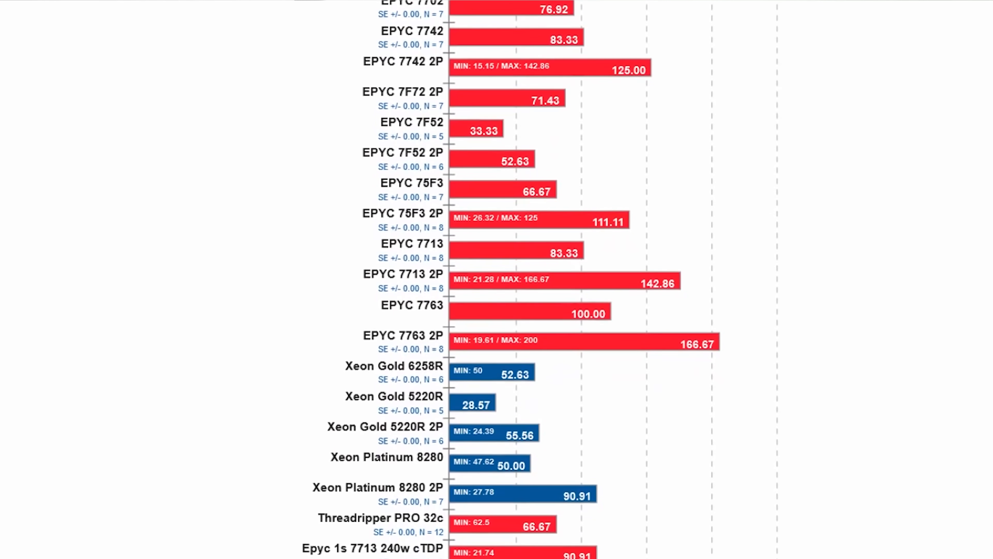
{"action": "scroll", "scroll_direction": "down", "scroll_amount": 3}
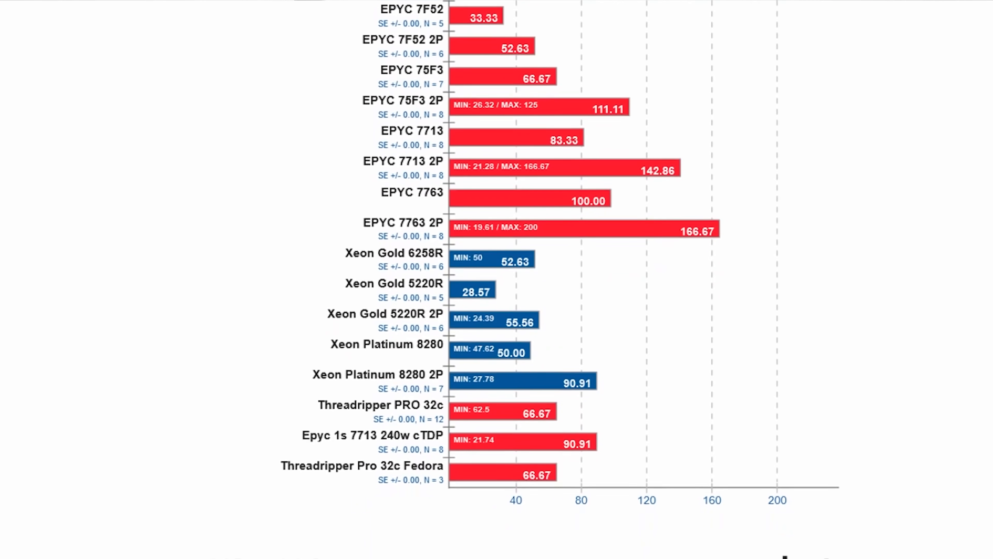
{"action": "scroll", "scroll_direction": "down", "scroll_amount": 3}
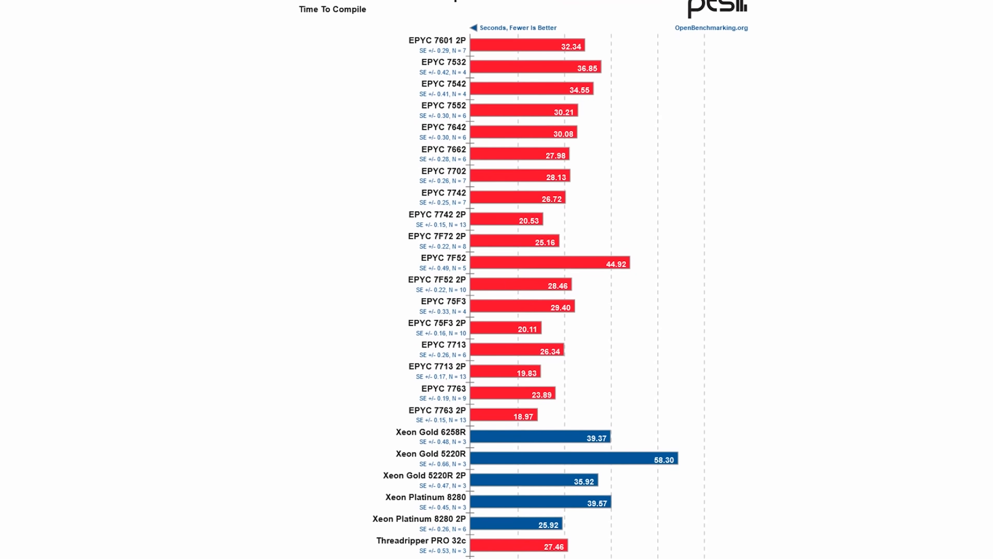
{"action": "scroll", "scroll_direction": "down", "scroll_amount": 3}
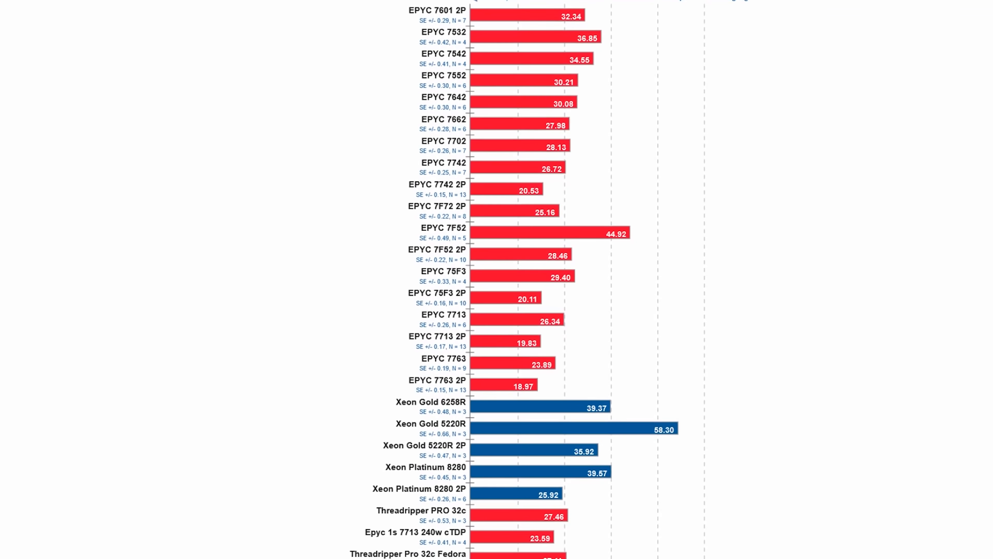
{"action": "scroll", "scroll_direction": "down", "scroll_amount": 3}
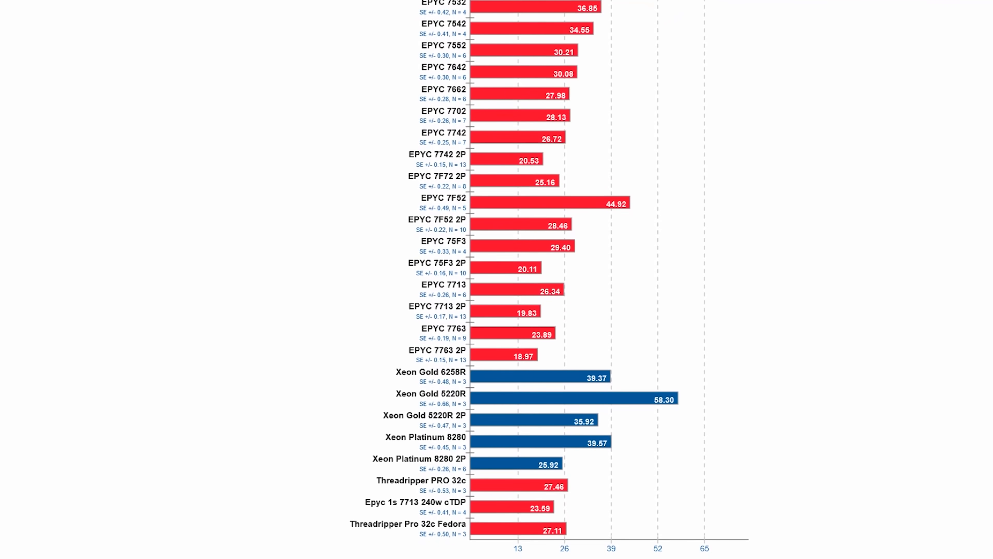
{"action": "scroll", "scroll_direction": "down", "scroll_amount": 3}
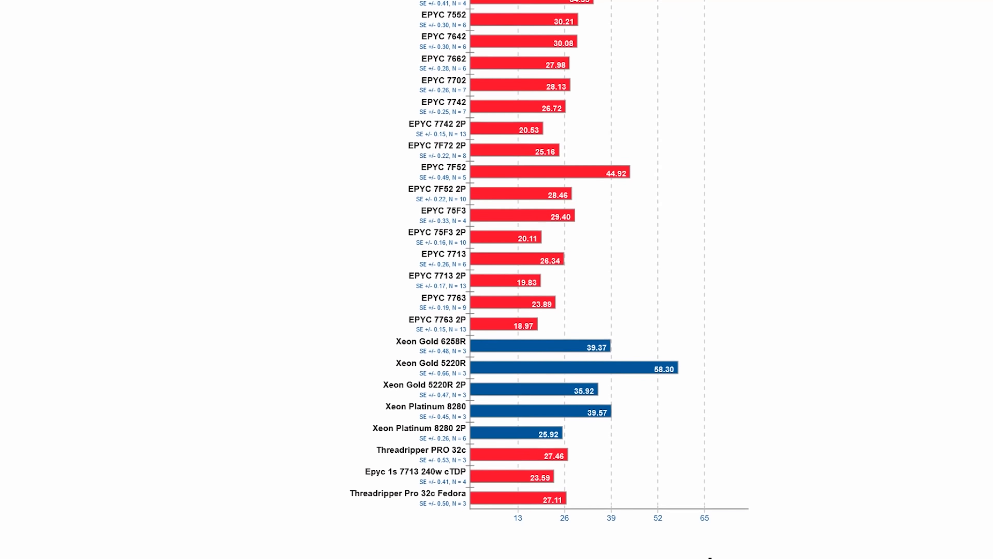
{"action": "scroll", "scroll_direction": "down", "scroll_amount": 3}
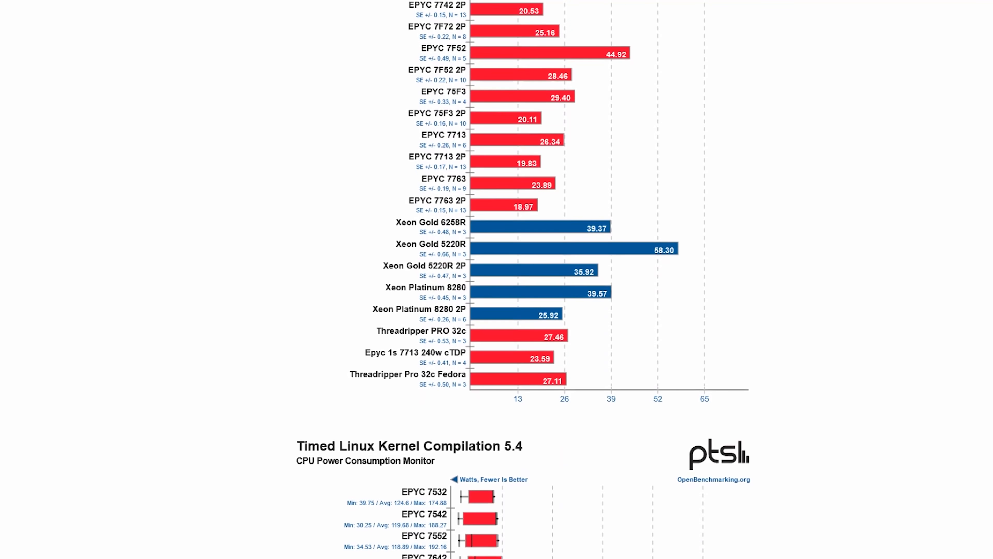
{"action": "scroll", "scroll_direction": "down", "scroll_amount": 3}
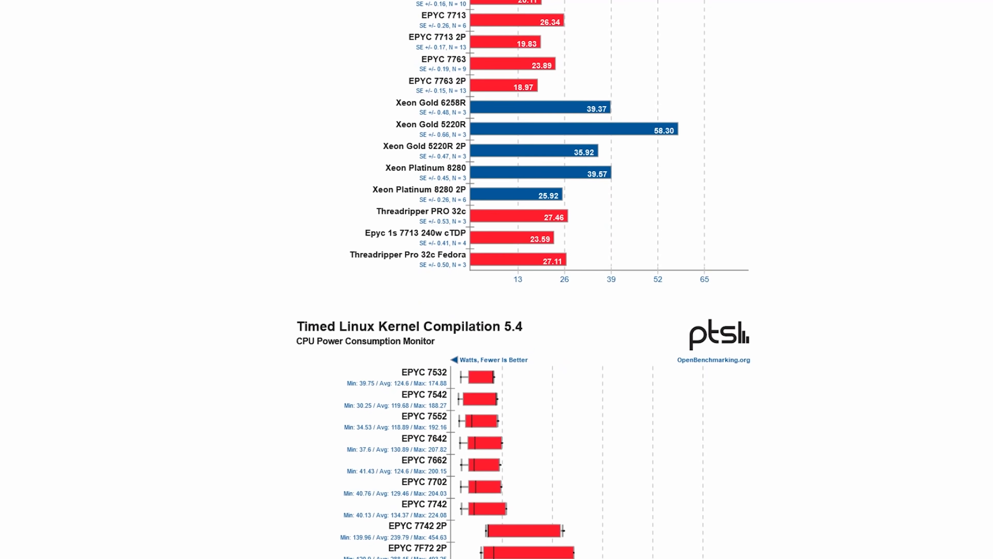
{"action": "scroll", "scroll_direction": "down", "scroll_amount": 3}
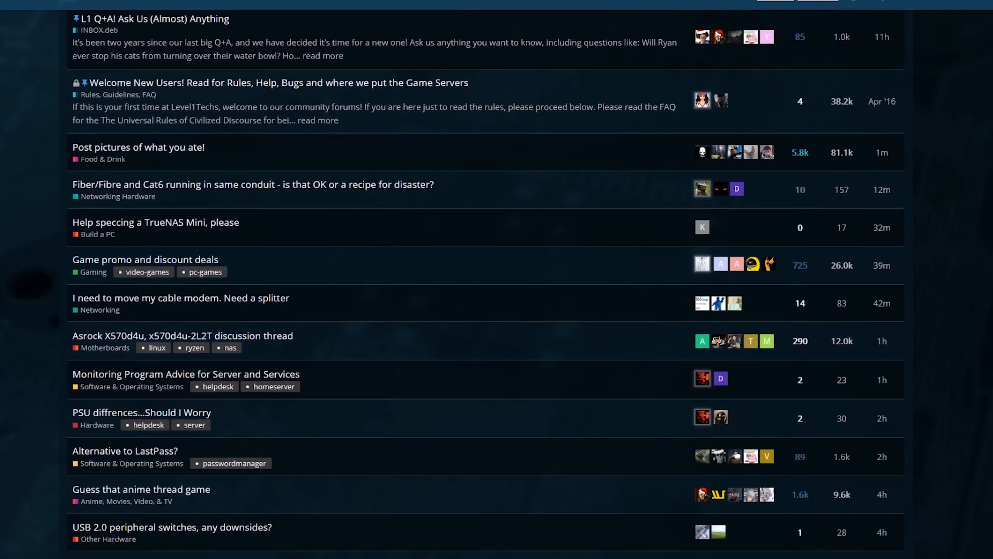
{"action": "scroll", "scroll_direction": "down", "scroll_amount": 3}
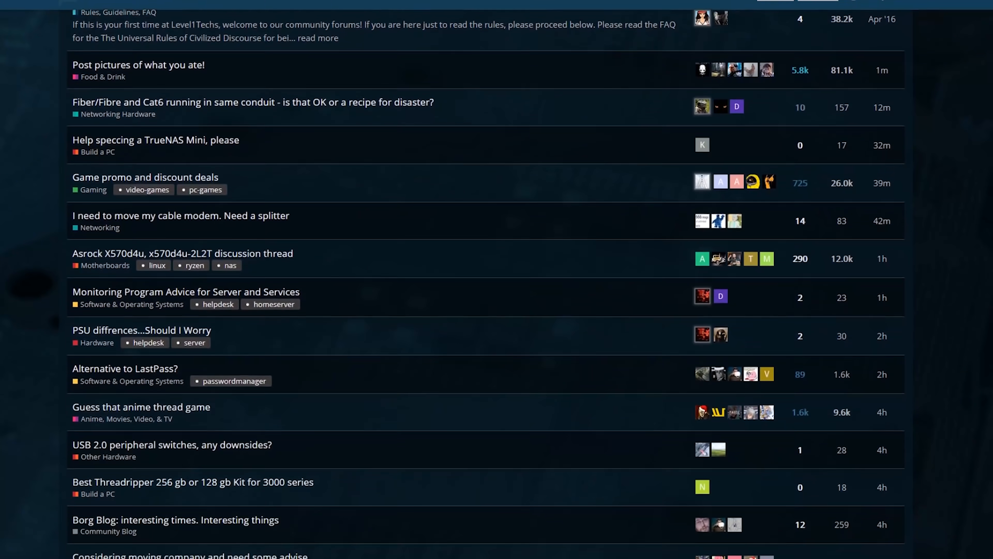
{"action": "scroll", "scroll_direction": "down", "scroll_amount": 3}
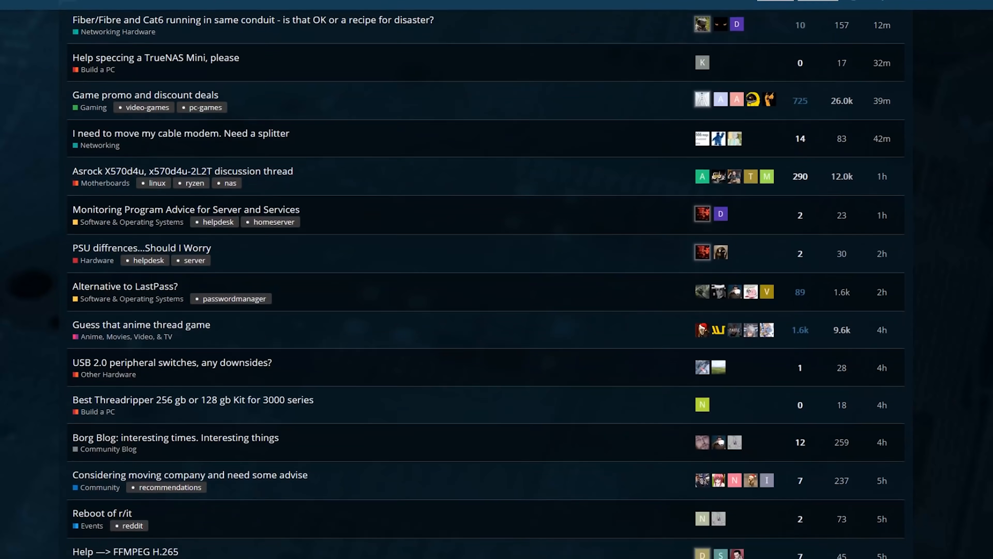
{"action": "scroll", "scroll_direction": "down", "scroll_amount": 3}
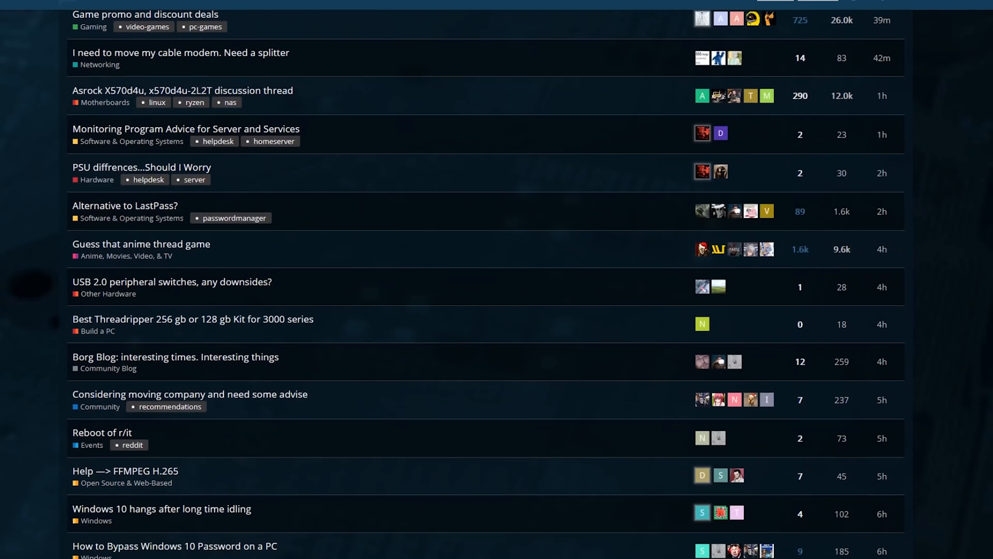
{"action": "scroll", "scroll_direction": "down", "scroll_amount": 3}
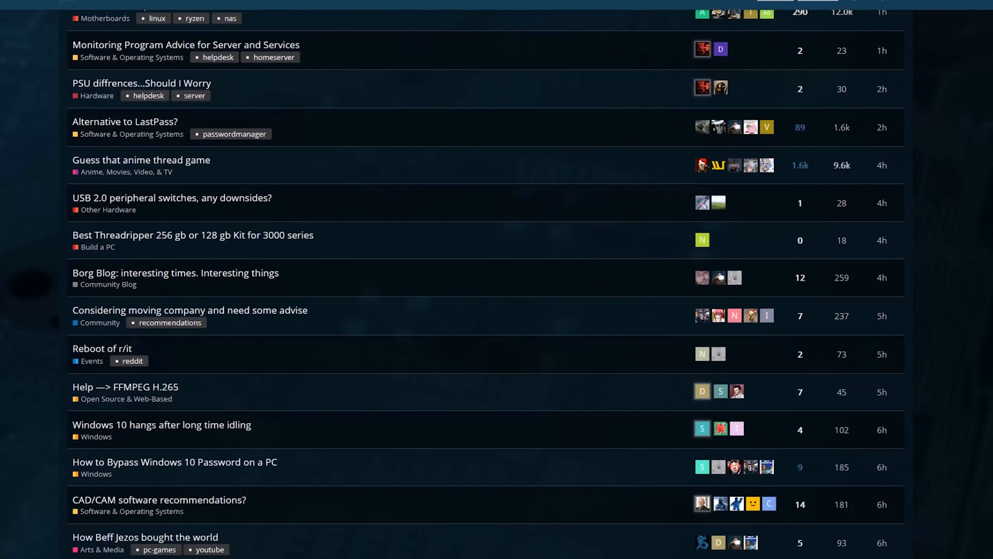
{"action": "scroll", "scroll_direction": "down", "scroll_amount": 3}
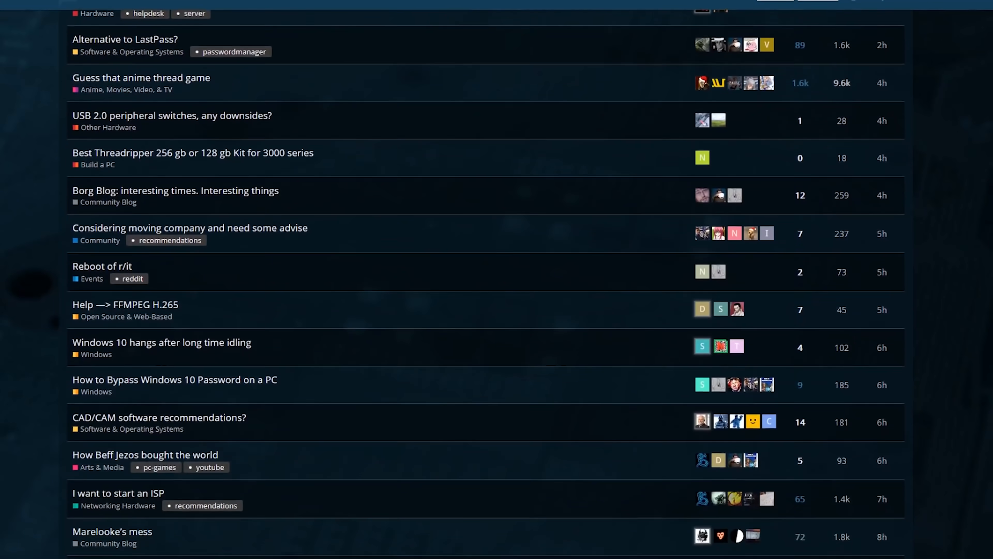
{"action": "scroll", "scroll_direction": "down", "scroll_amount": 3}
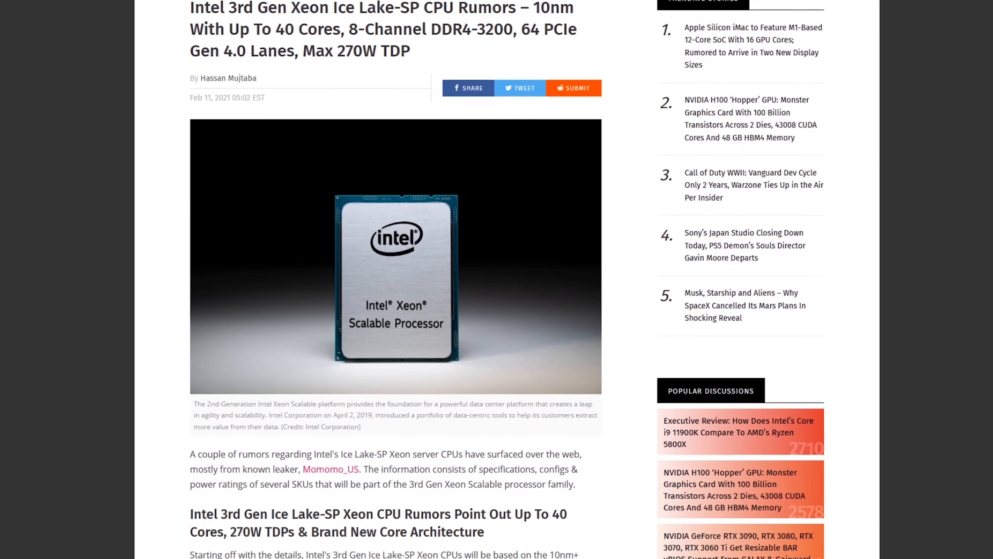
{"action": "scroll", "scroll_direction": "down", "scroll_amount": 3}
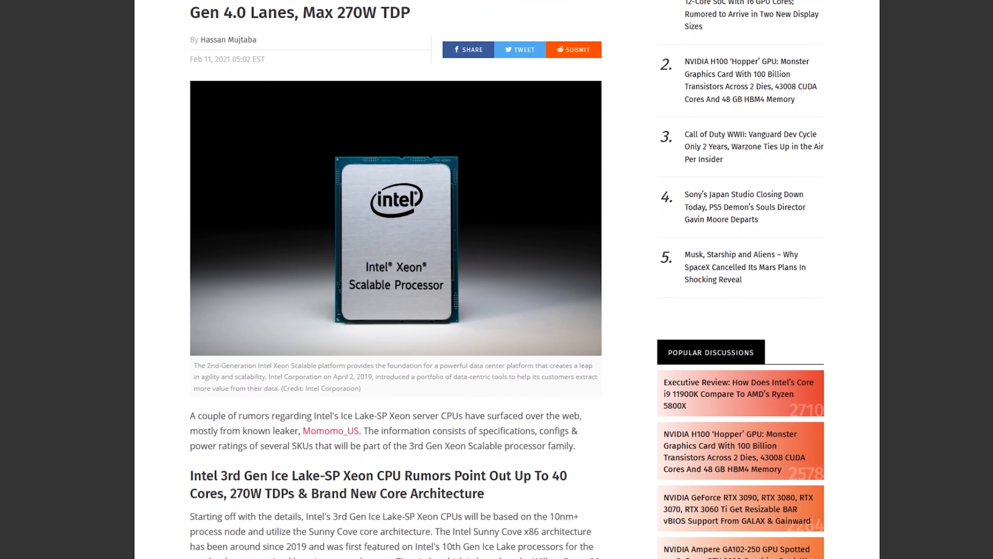
{"action": "scroll", "scroll_direction": "down", "scroll_amount": 3}
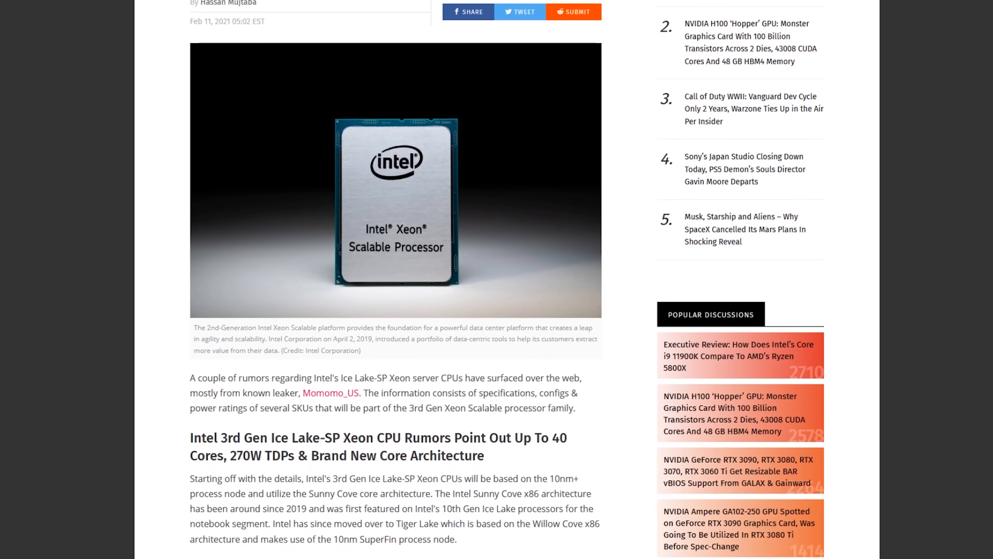
{"action": "scroll", "scroll_direction": "down", "scroll_amount": 3}
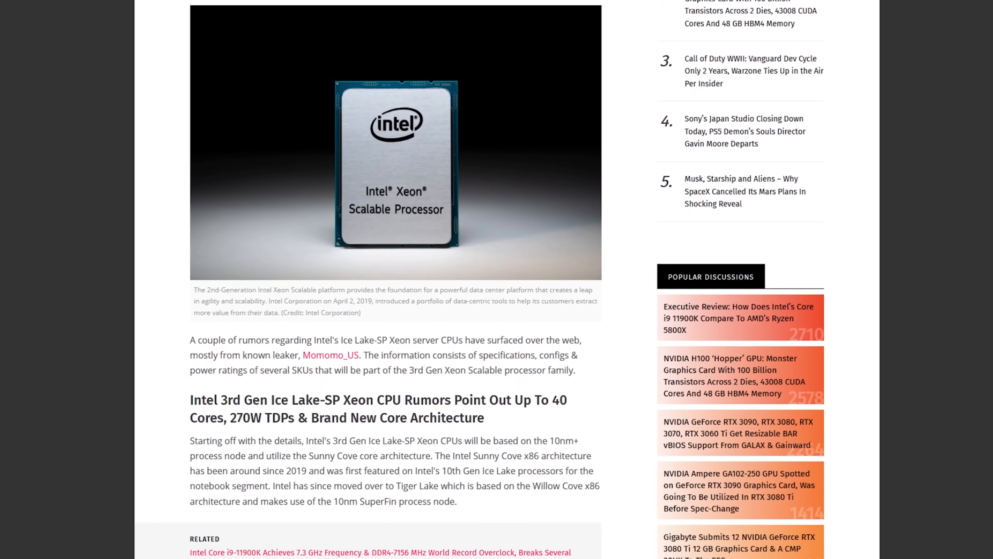
{"action": "scroll", "scroll_direction": "down", "scroll_amount": 3}
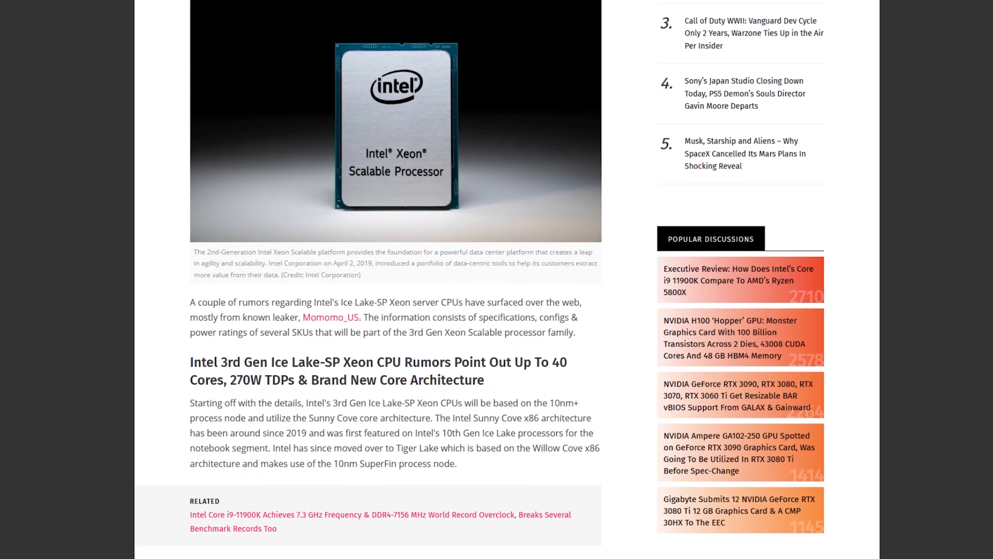